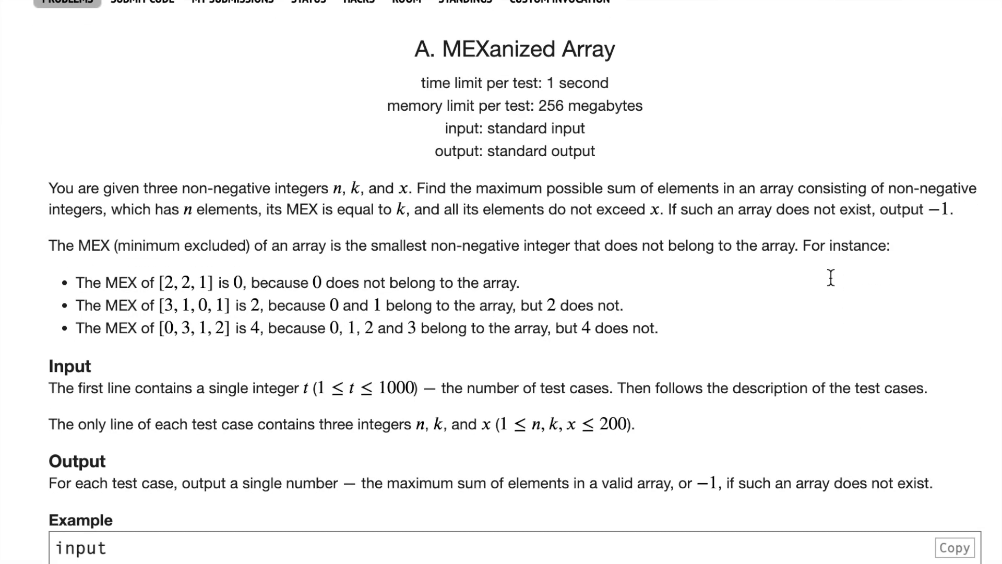
mouse_move(833, 283)
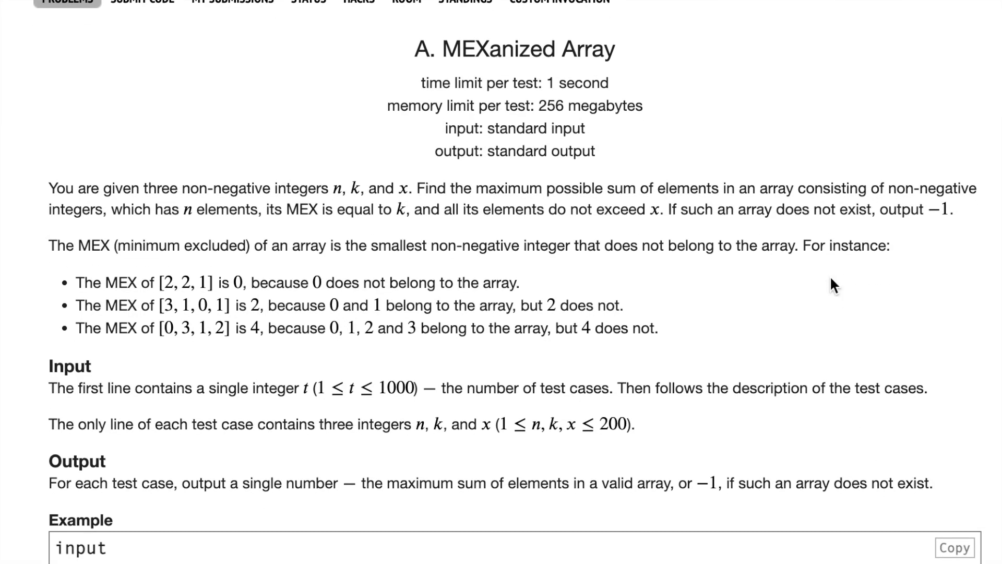
Handwrite the 'MEX?' heading with example arrays 0,1,2 → 3, 0,1,3 → 2, 0,1,7 → 2.
scroll(down, 3)
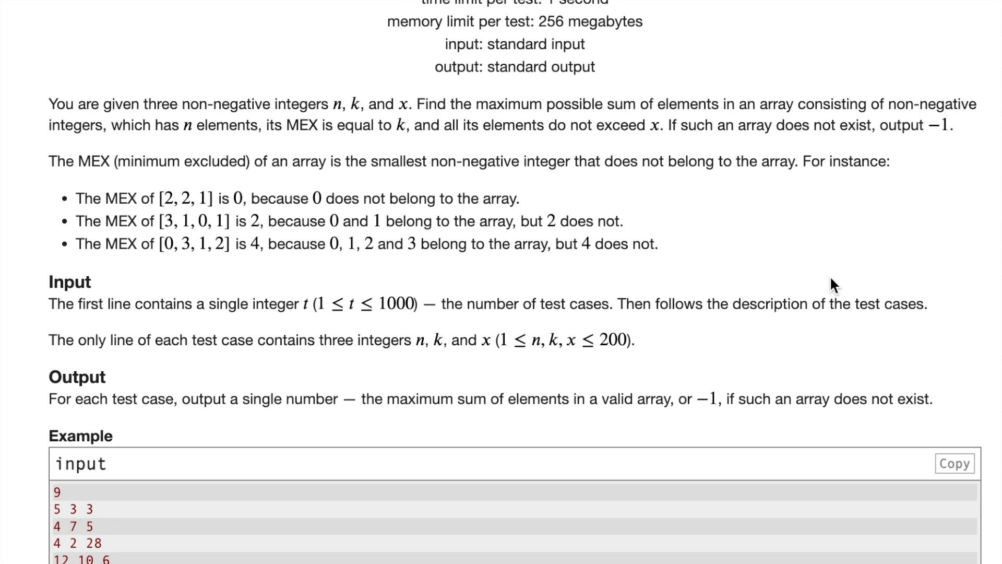
scroll(down, 3)
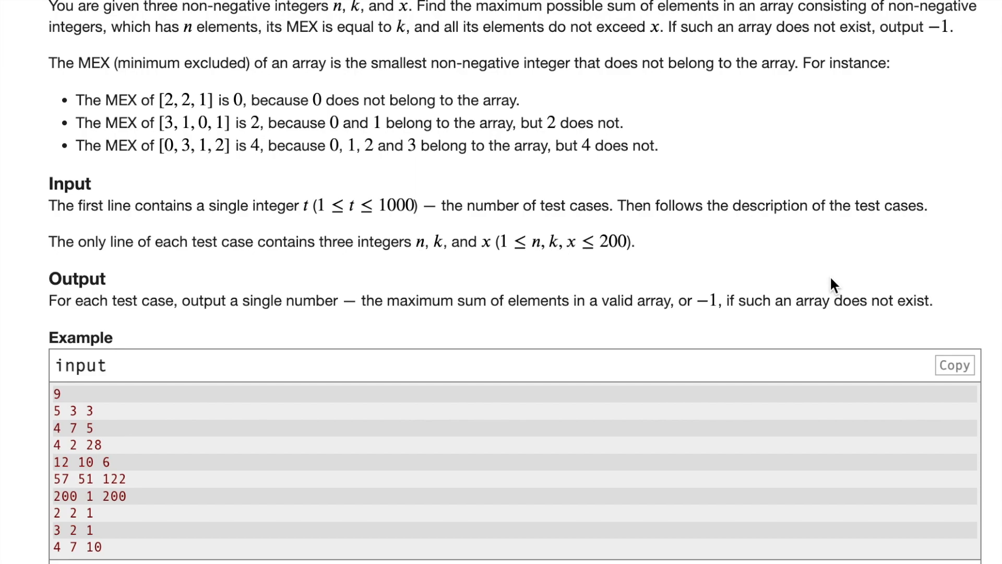
scroll(down, 3)
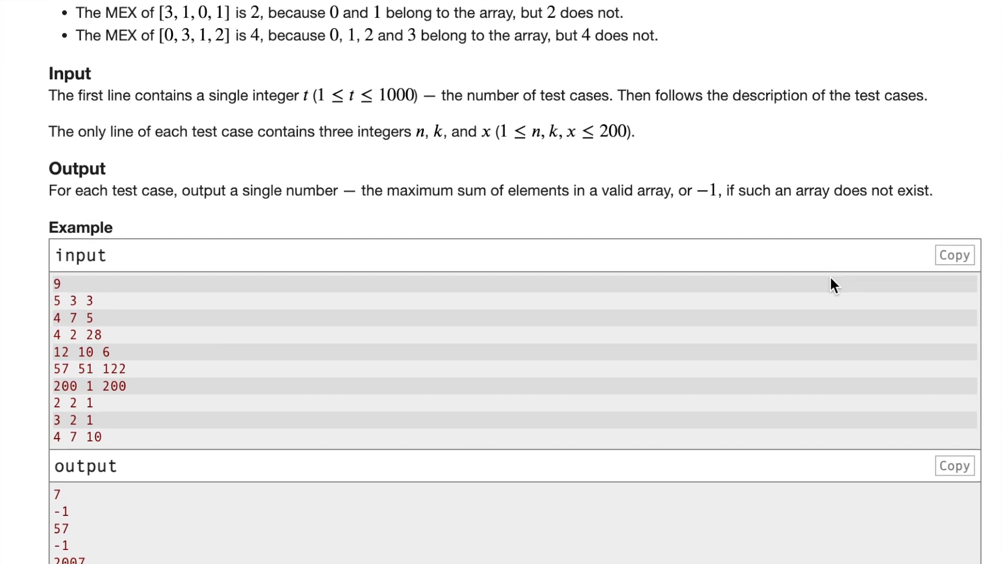
scroll(down, 3)
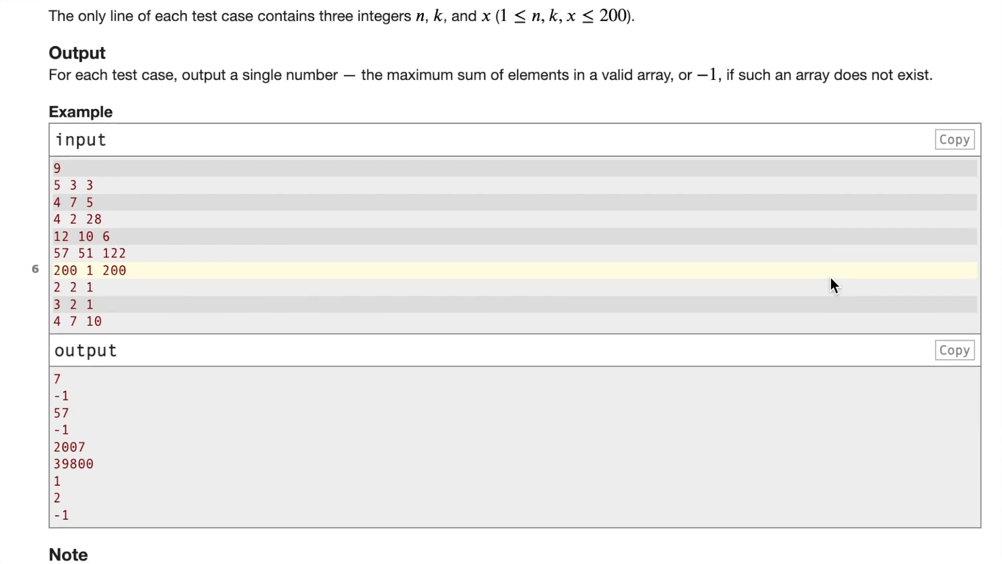
scroll(down, 3)
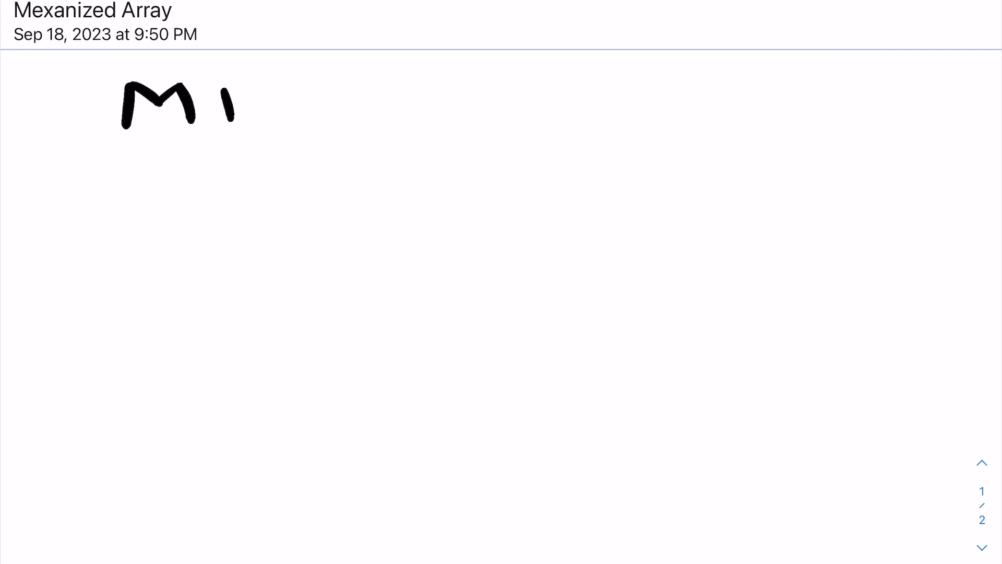
drag(229, 103, 331, 103)
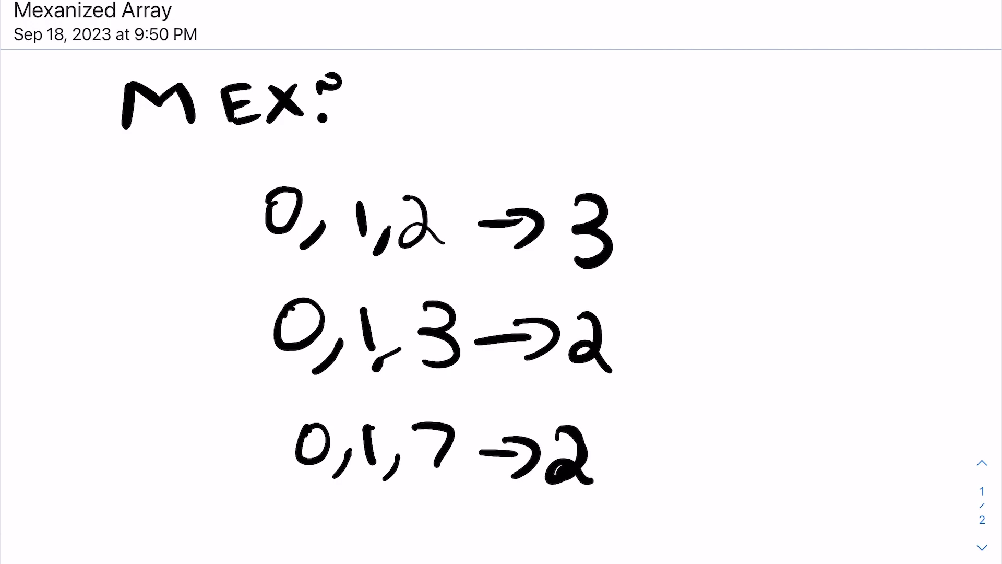
scroll(down, 3)
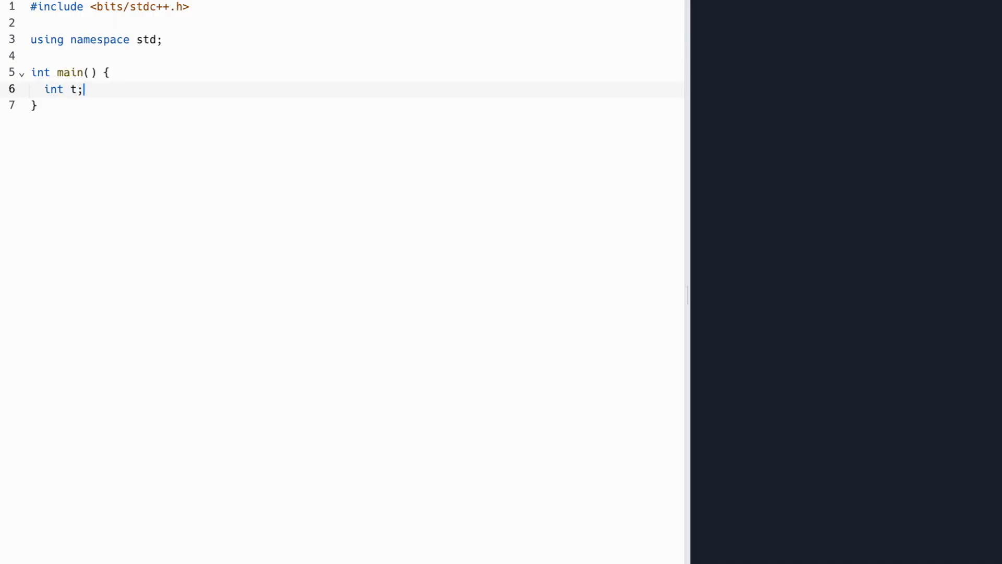
Write the while (t--) loop reading n, k, x for each test case.
text(while (t--){)
text(int n,k,x;)
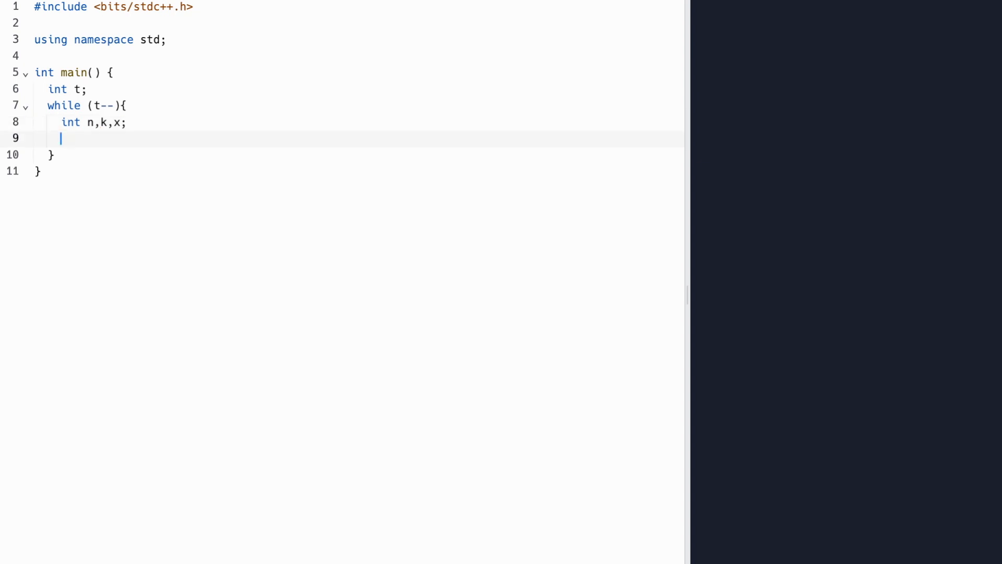
text(cin)
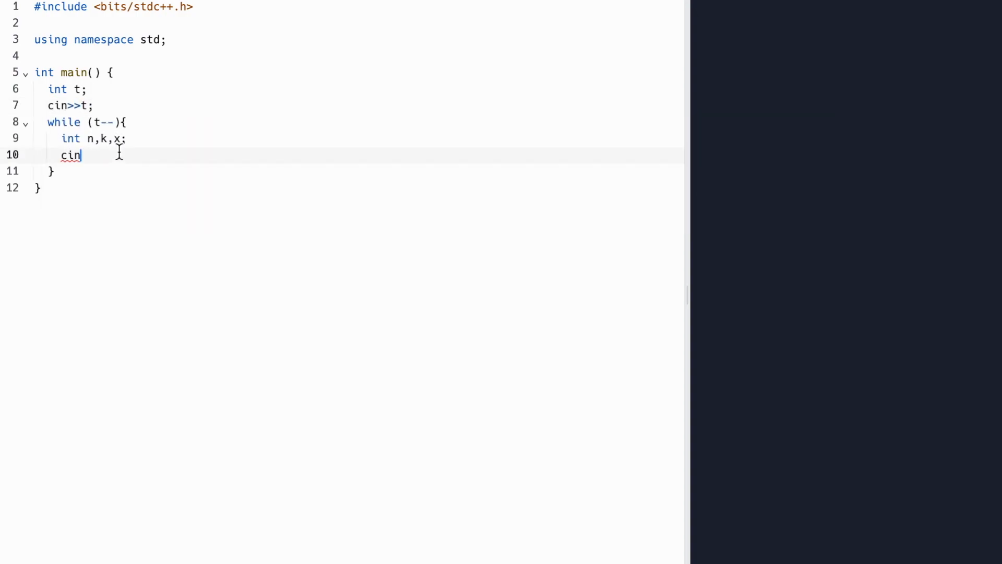
text(>>n>>K>)
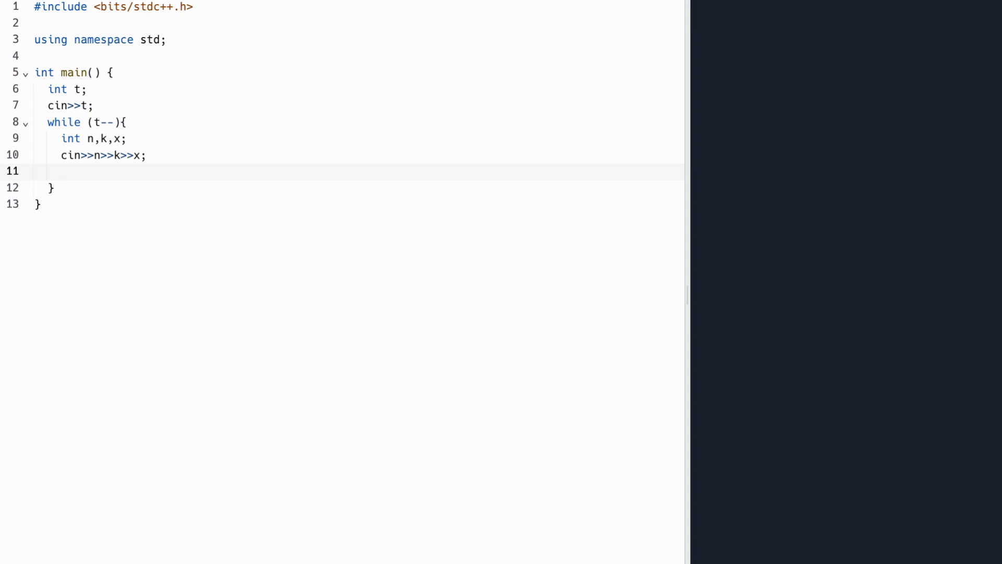
Add the if (min(n,x+1)<k) check that prints -1.
text(if ()
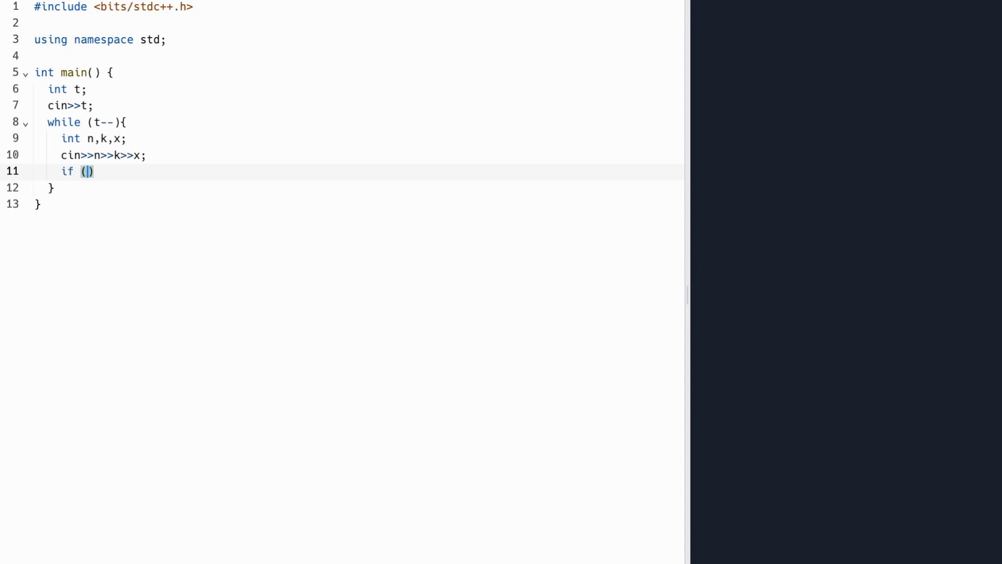
text(min,)
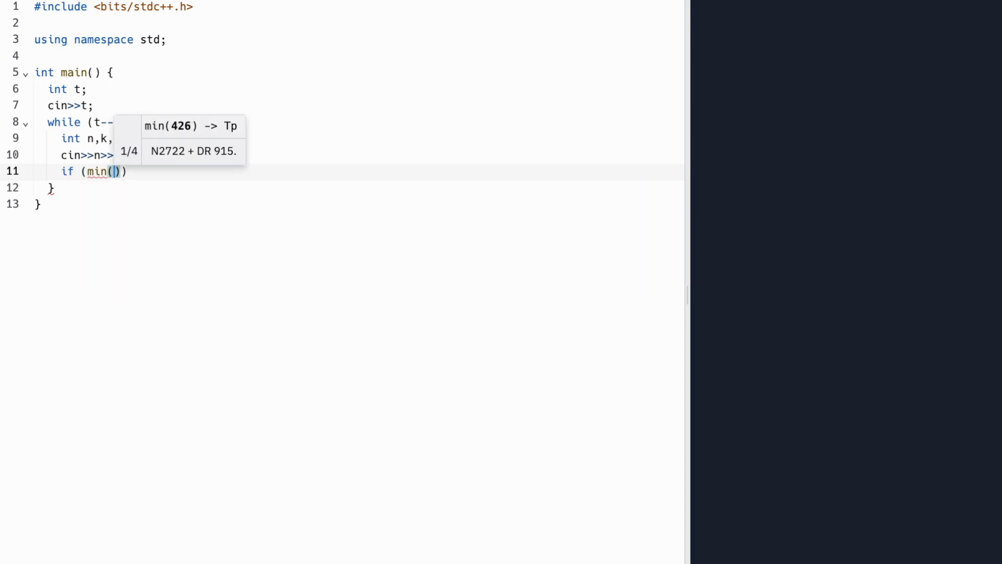
text(n,x+1)
text(c)
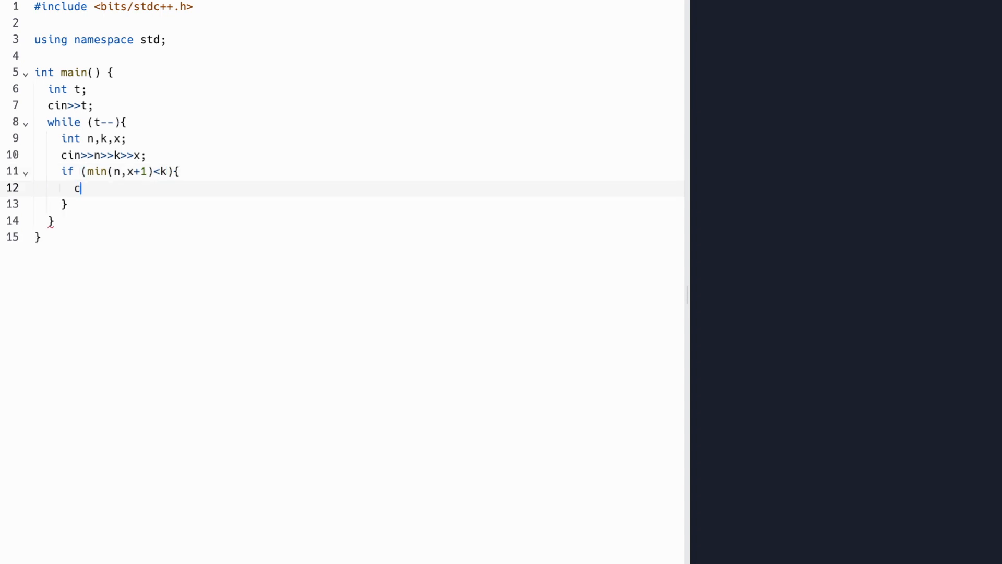
text(out<<-1<<endl;)
text(continue;)
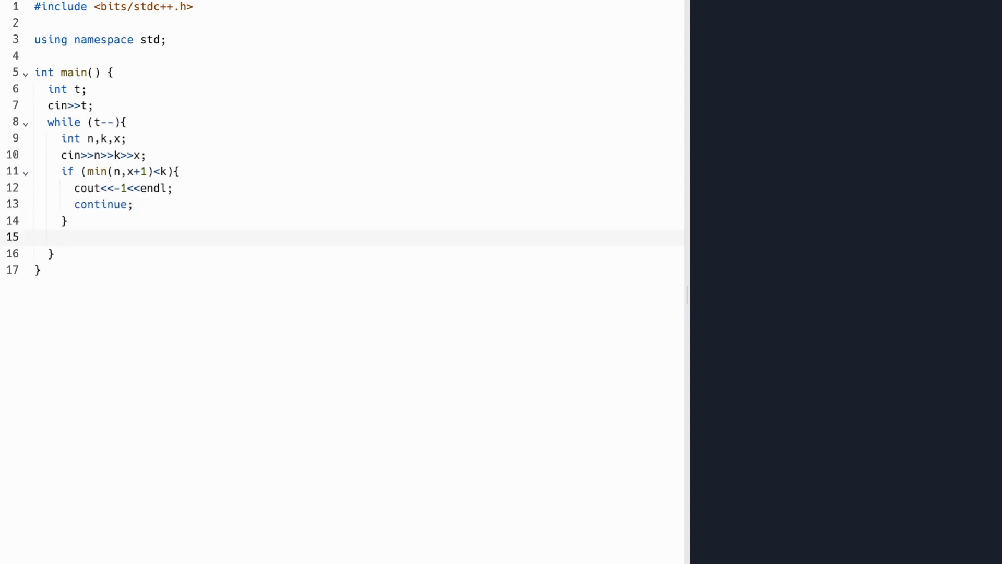
Begin the if (k==x) branch and declare vector<int> ans={}.
click(61, 237)
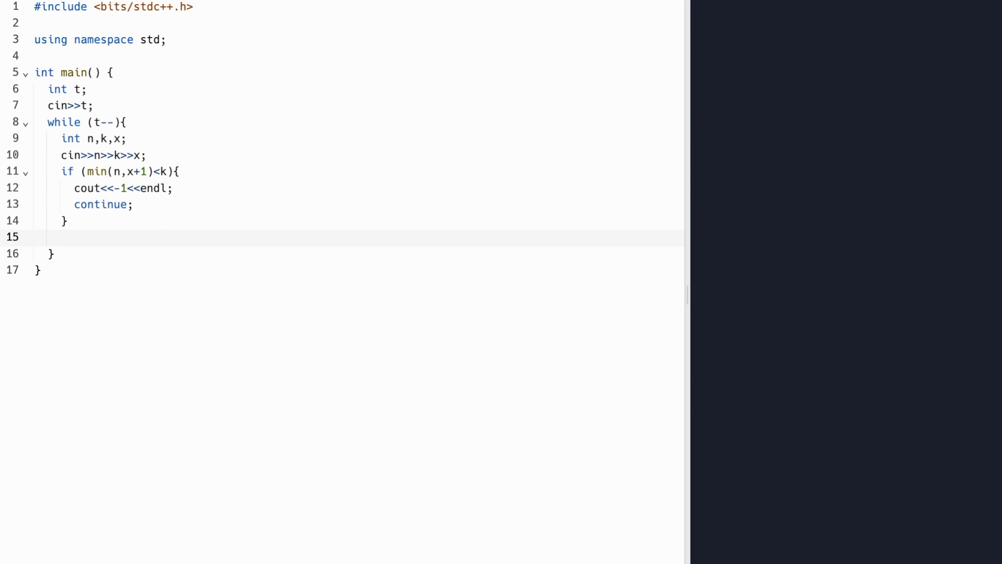
text(if (k==x))
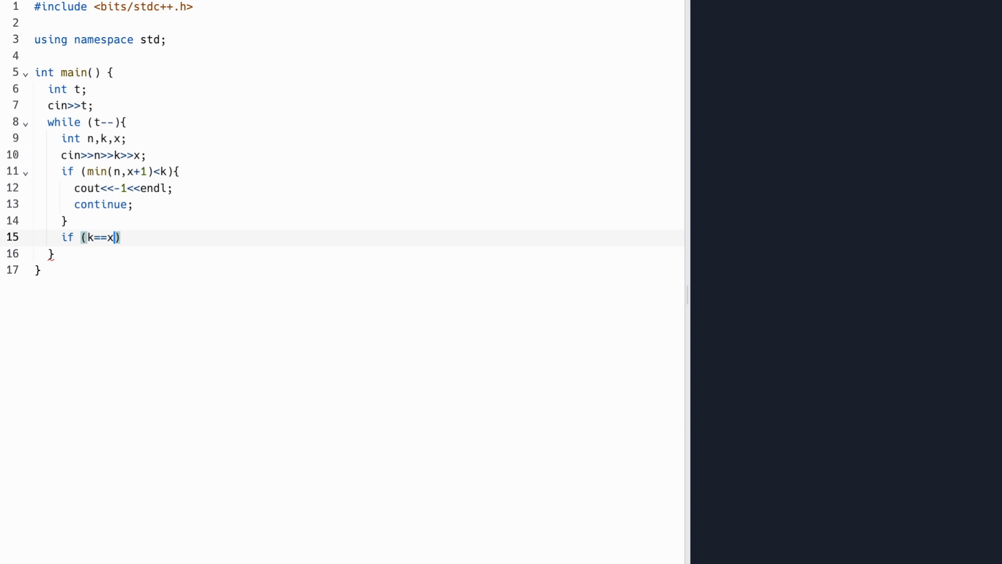
text({)
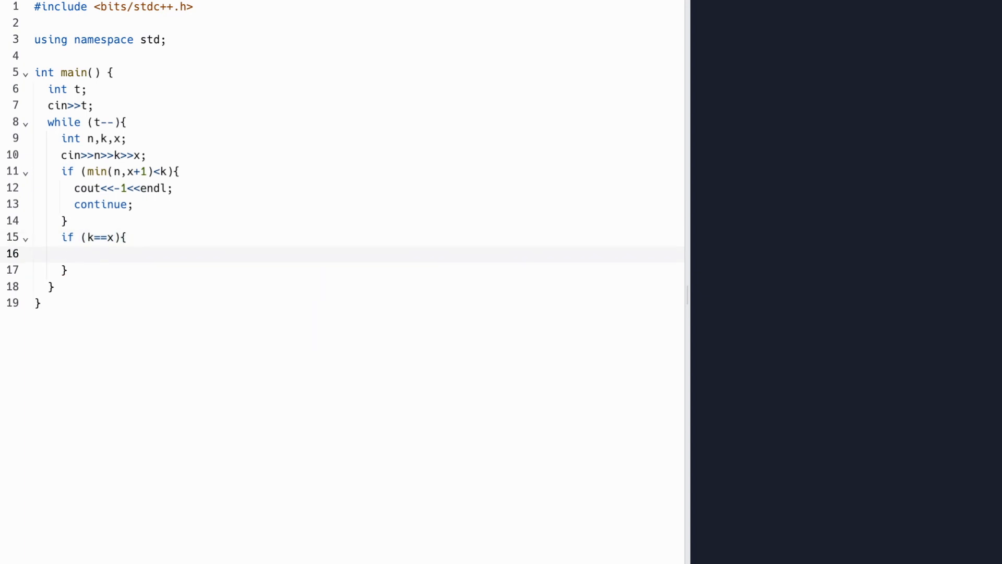
text(vecto)
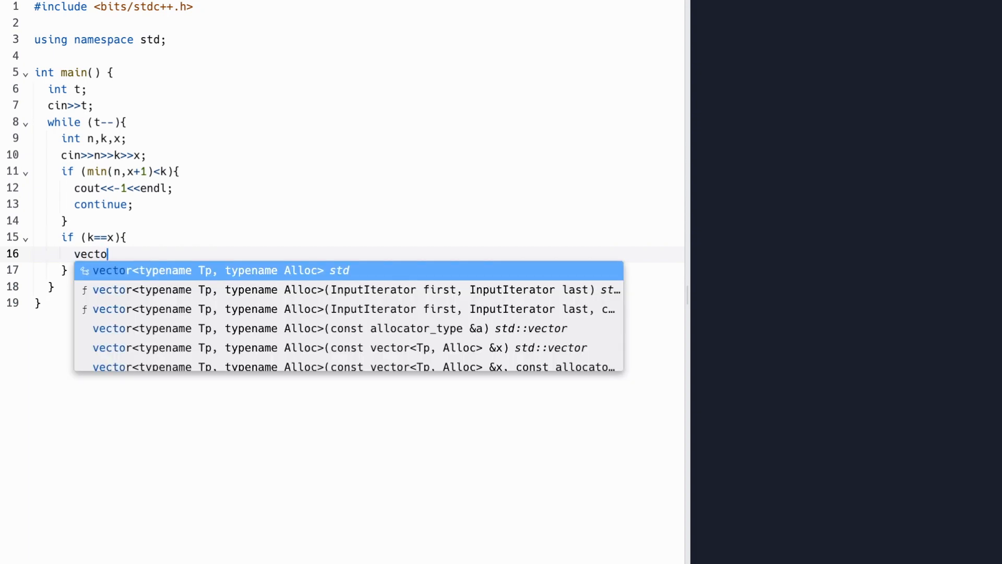
text(r<int> ans=)
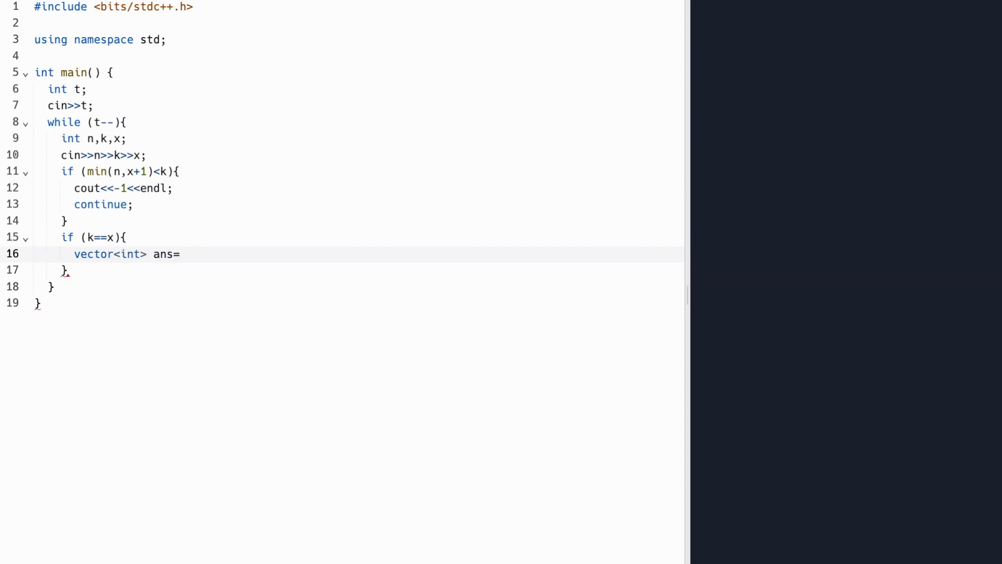
key(Backspace)
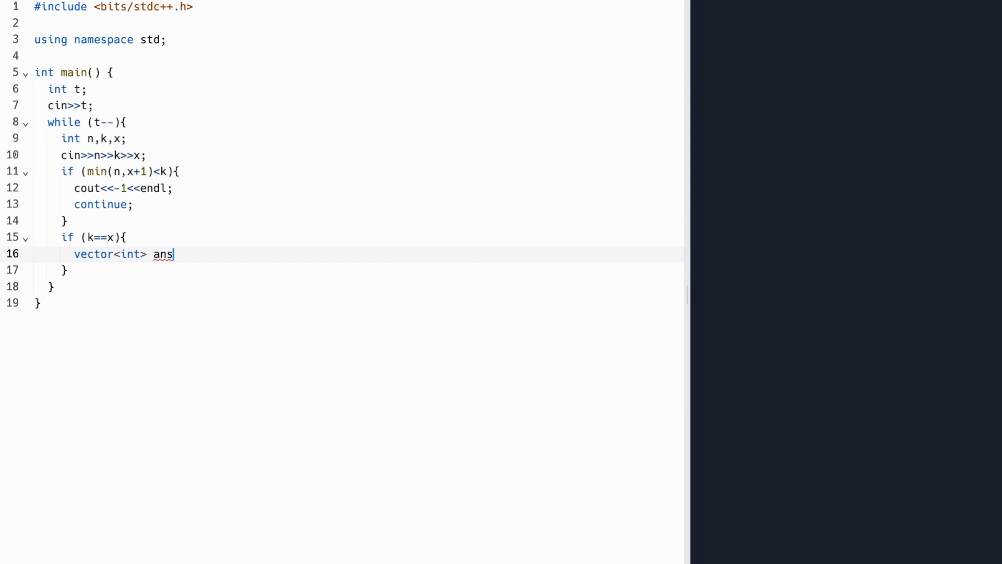
text(={};)
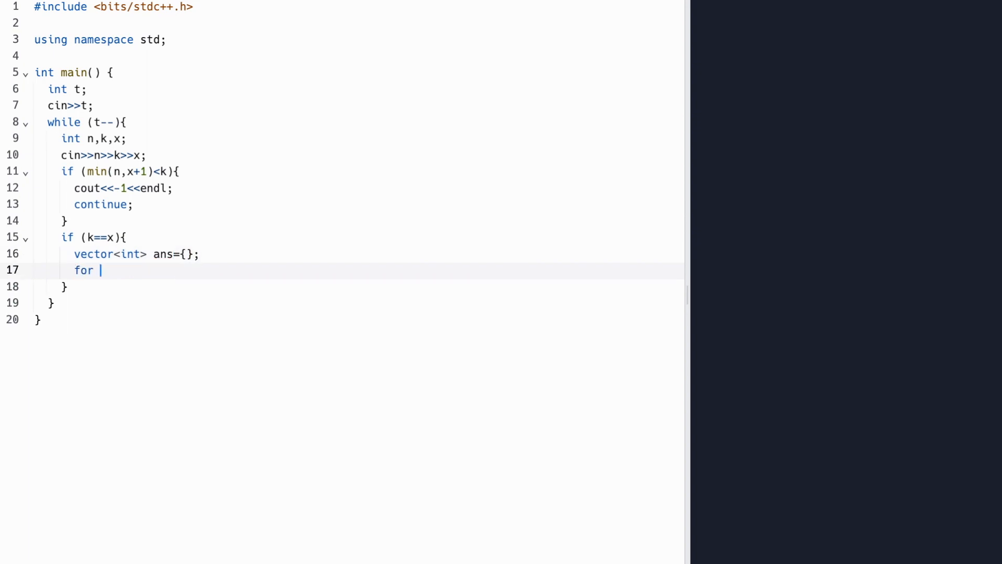
Fill ans with 0..k-1, then n-k copies of k-1, and begin the else branch.
text((int i=0;)
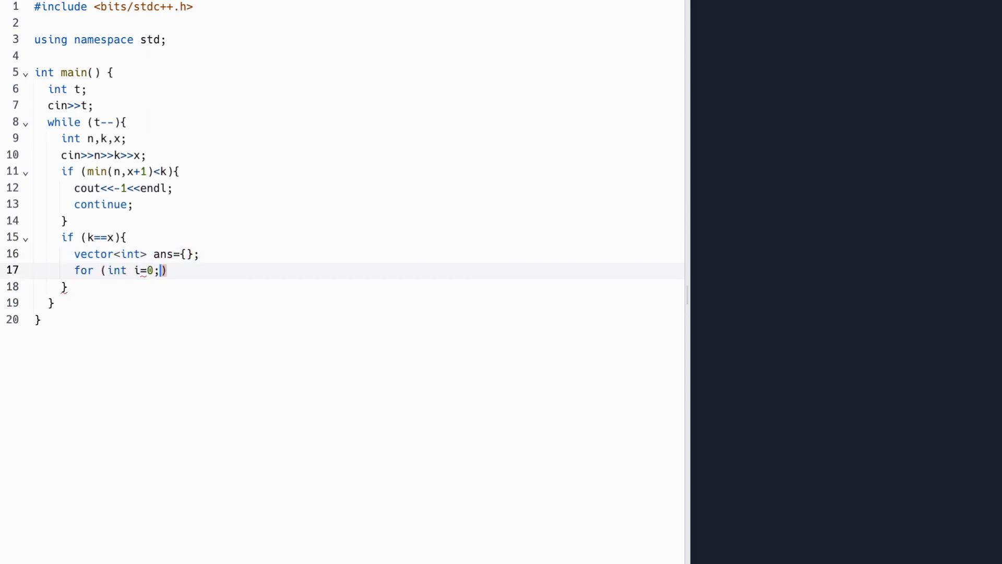
text(i)
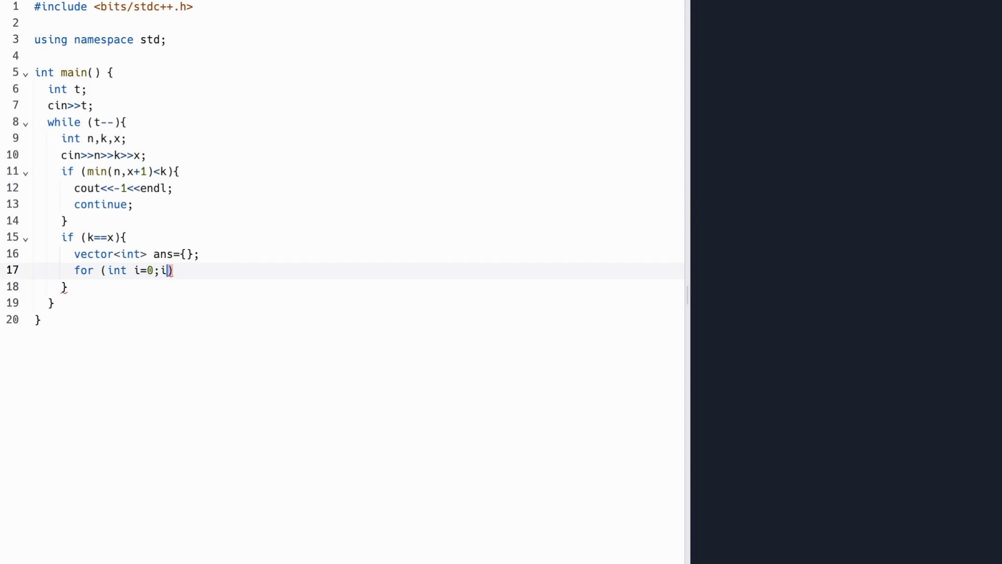
text(<k;i++)
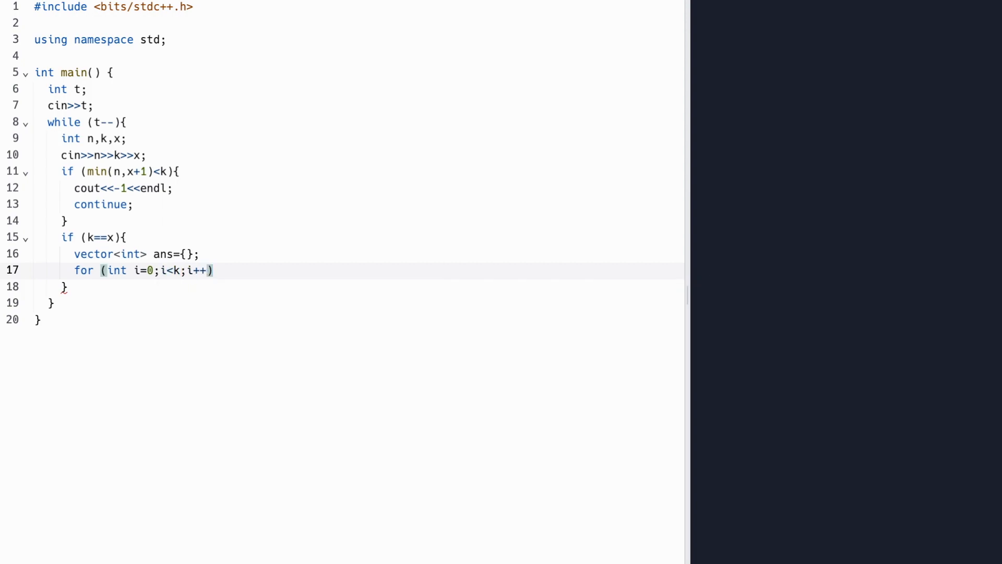
text({)
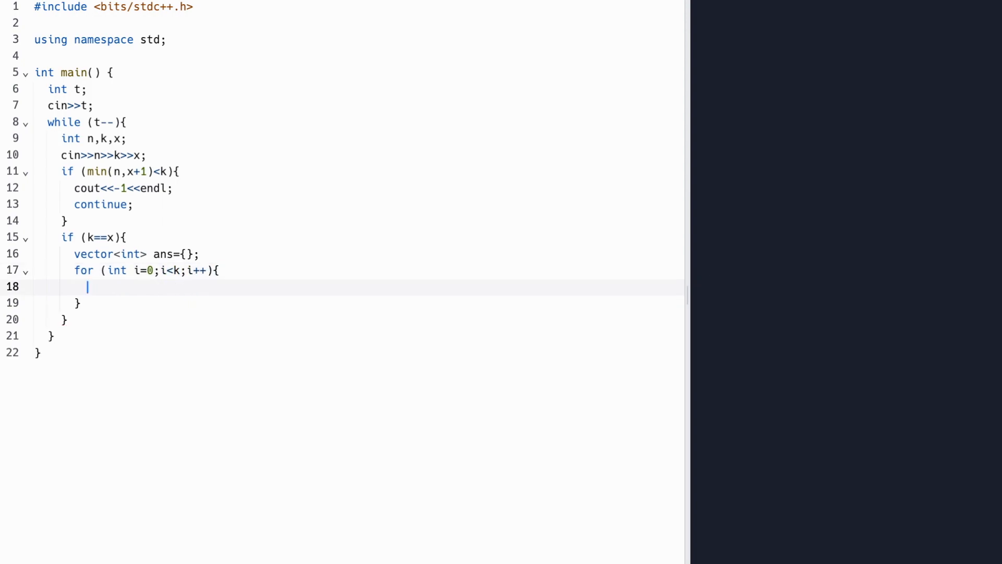
text(ans.push_back(i);)
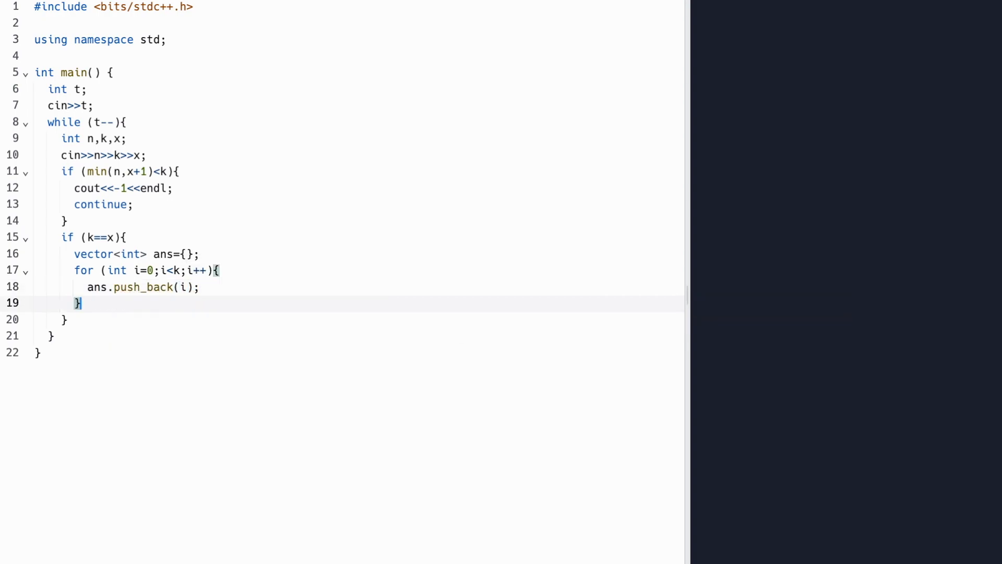
text(for (int i=0)
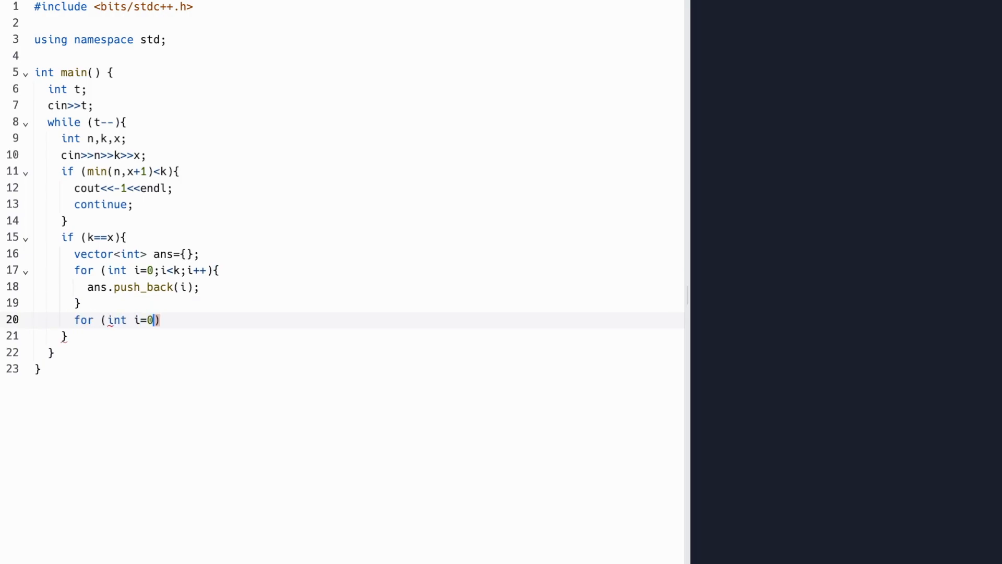
text(;i<n-k;i++){)
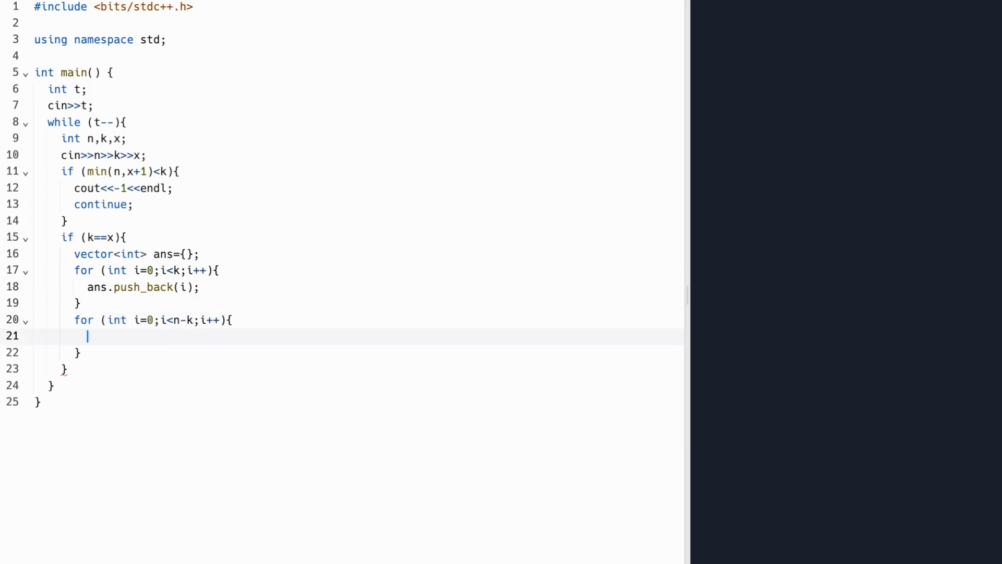
text(ans.push_back(k-1);)
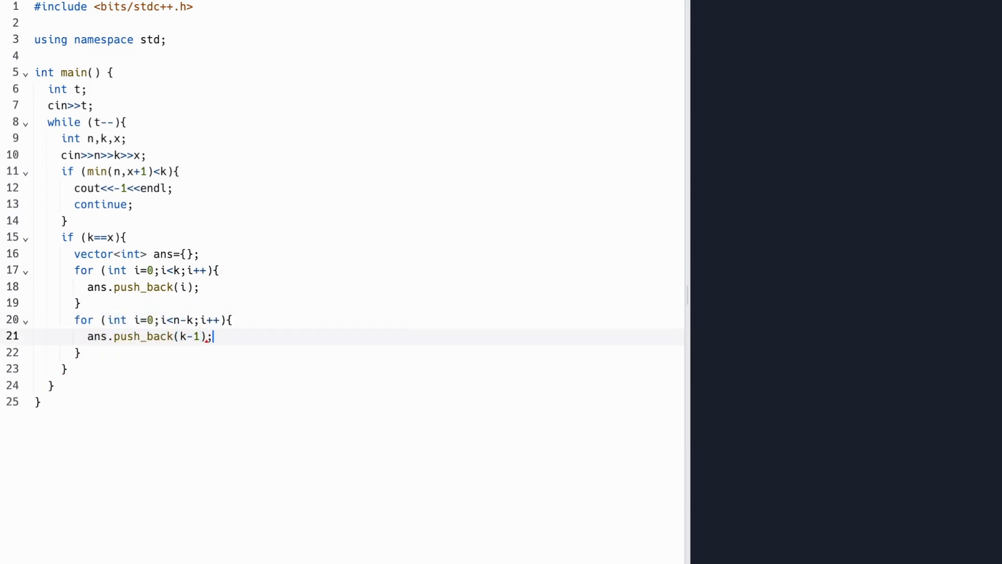
text(el)
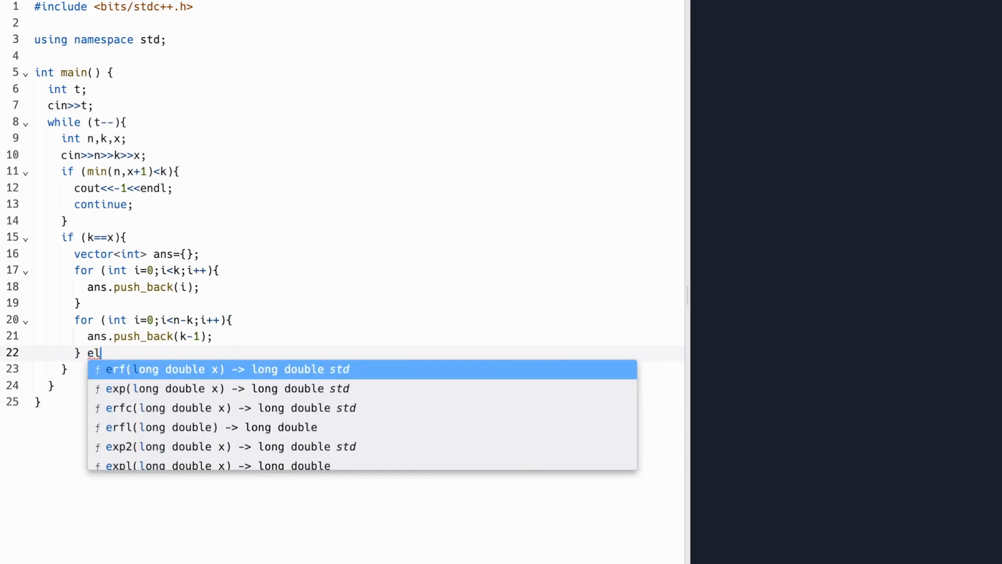
Declare vector<int> ans={} above the k==x check instead of inside it.
text(se{)
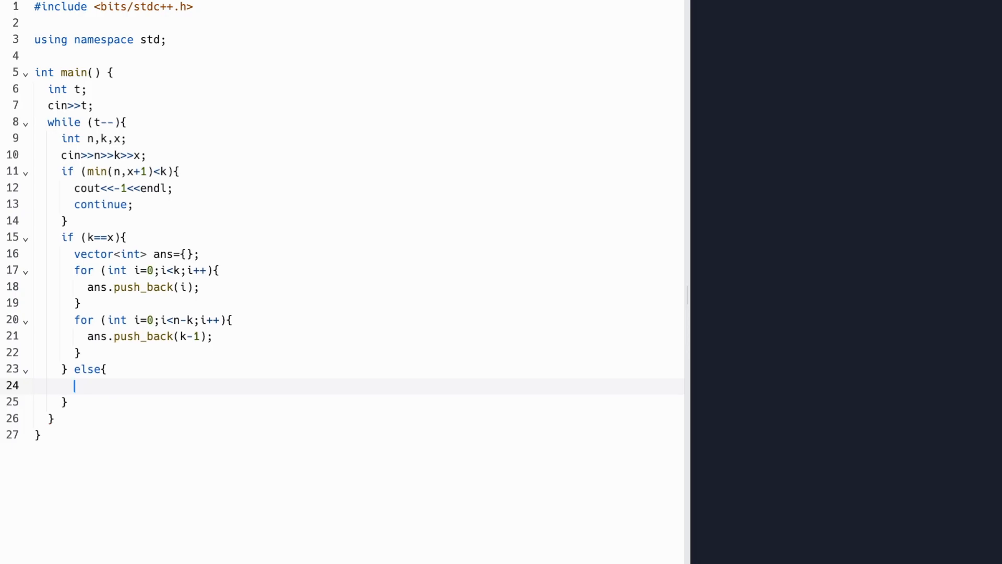
text(ve)
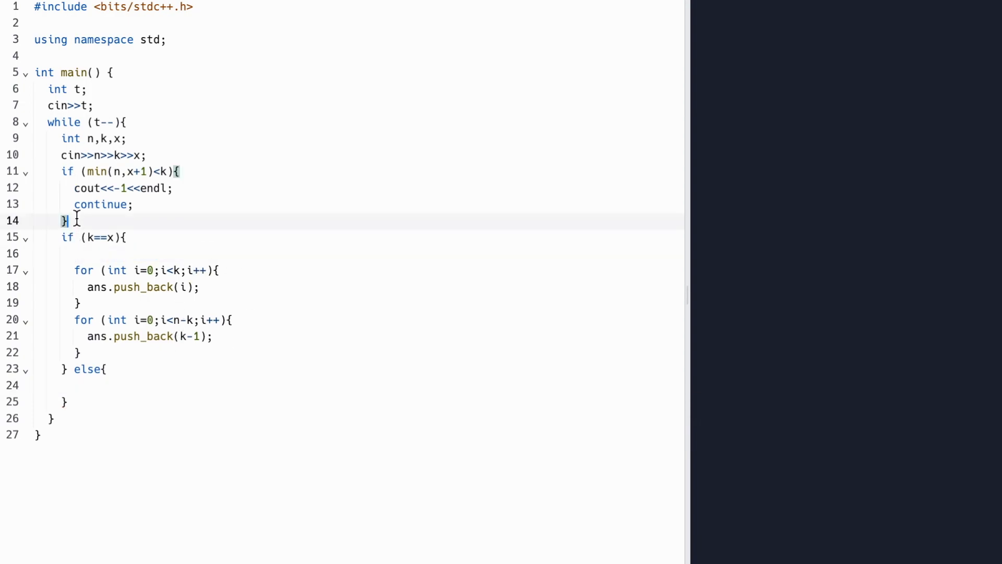
text(vector<int> ans={};)
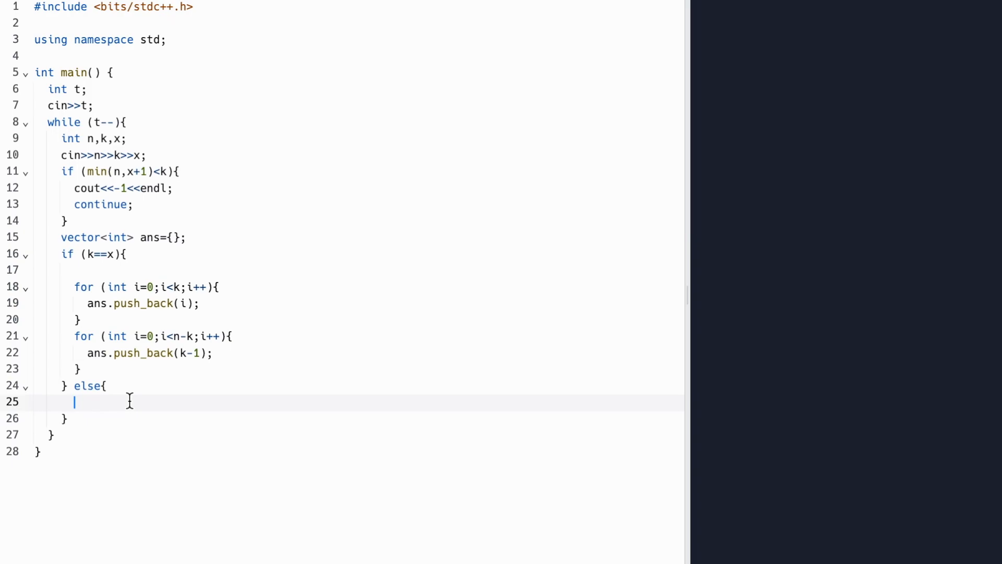
In the else branch, push 0..k-1 into ans and push x in the n-k loop.
text(for ()
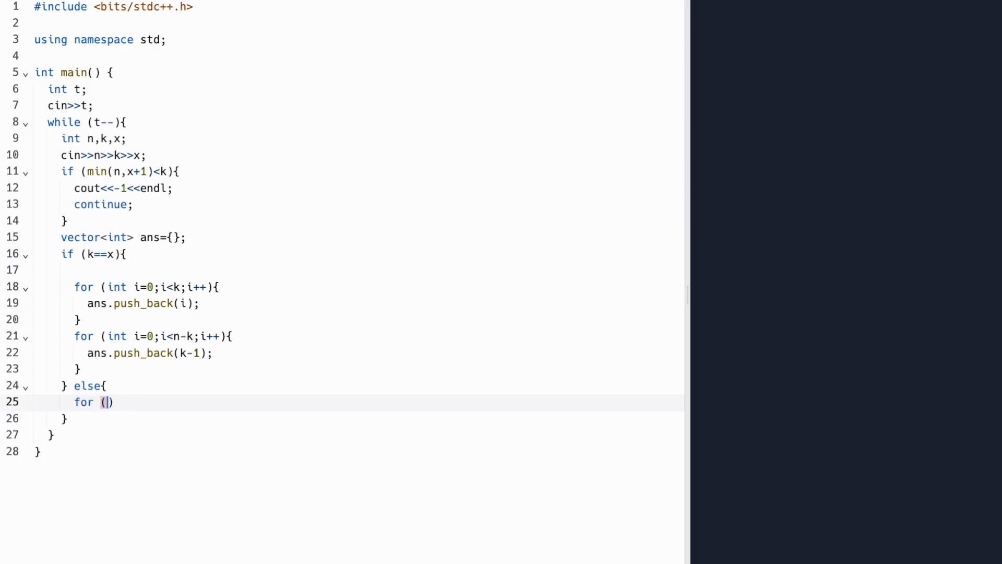
text(int i=0)
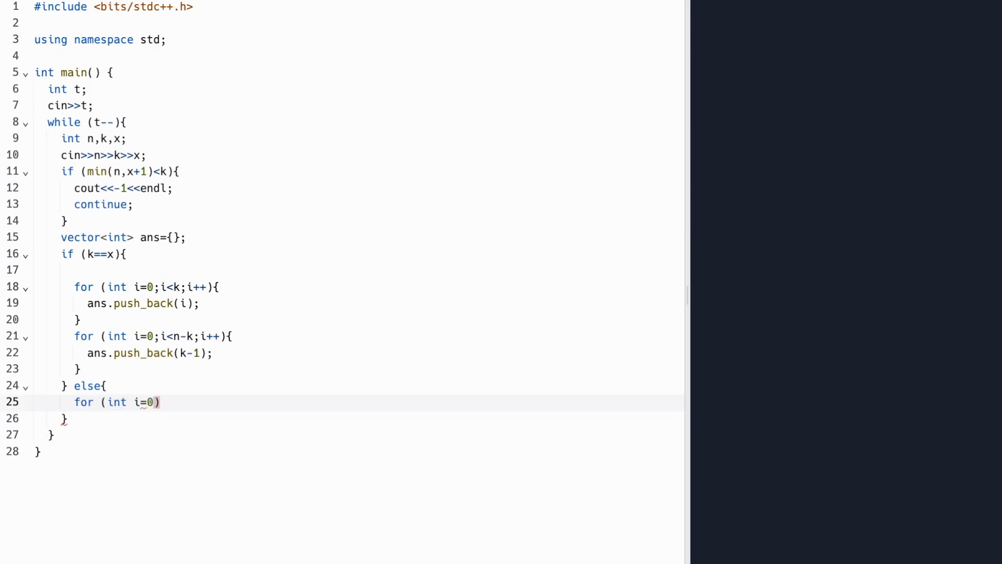
text(;)
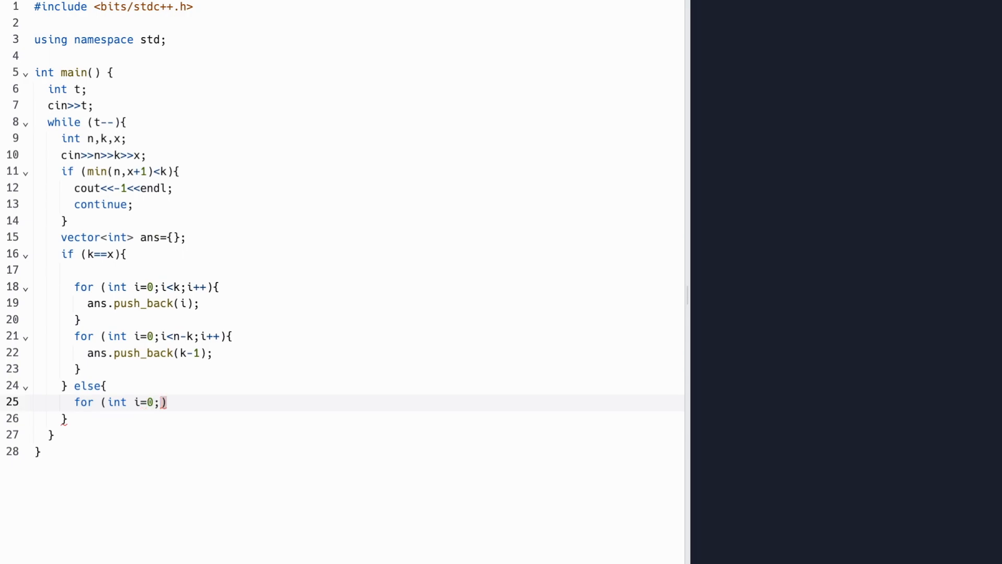
text(i<k;i++){)
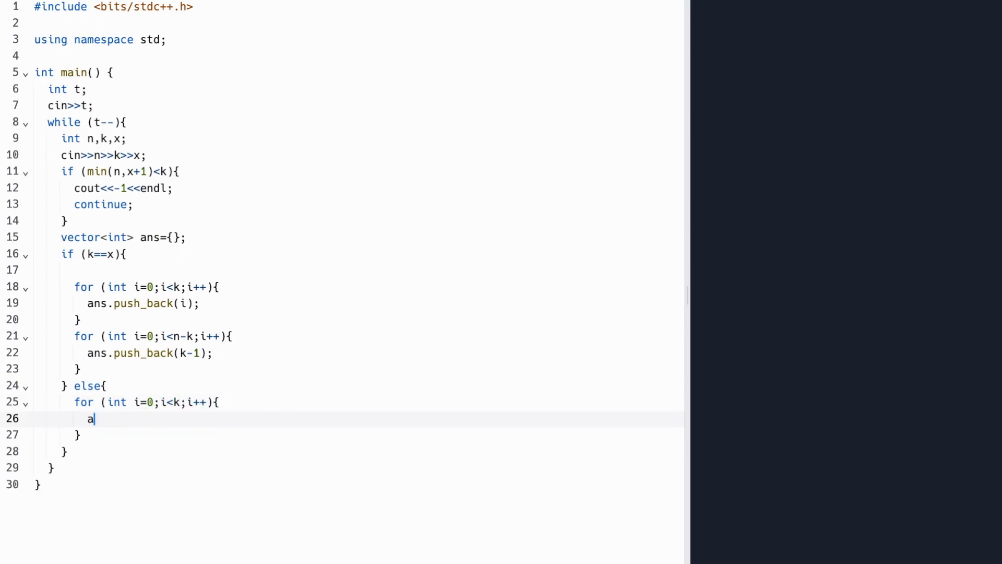
text(ns.push_back(i);)
text(for (int i=0;i<n-k;i++){)
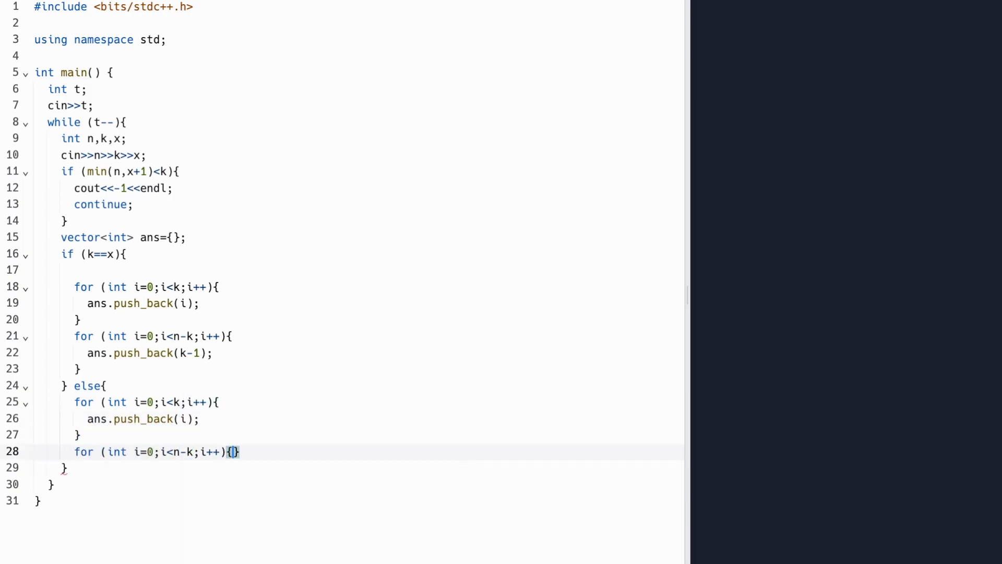
text(ans.push_back(x);)
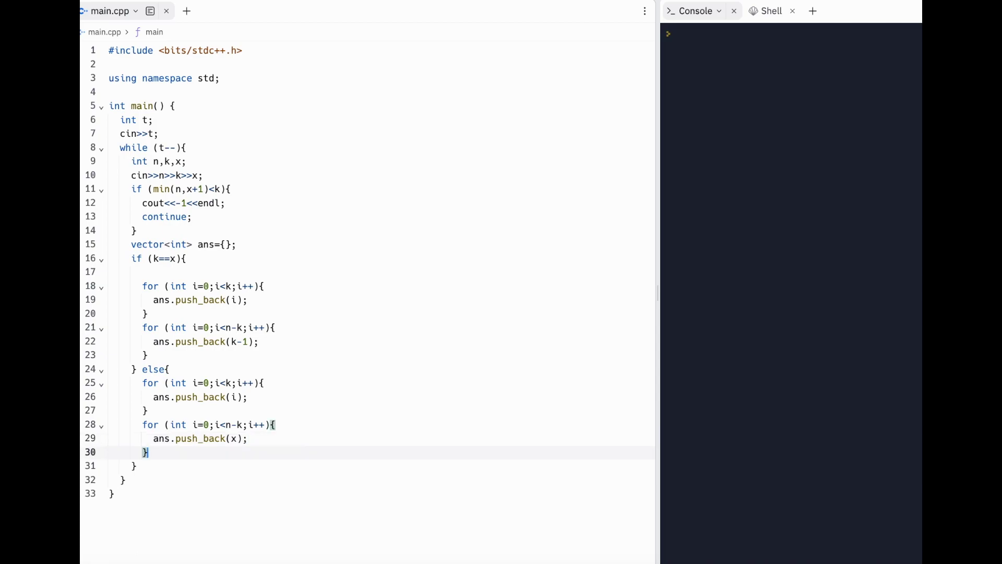
Declare int totSum=0, sum ans[i] over all n elements, and print totSum with endl.
text(for (int i=0)
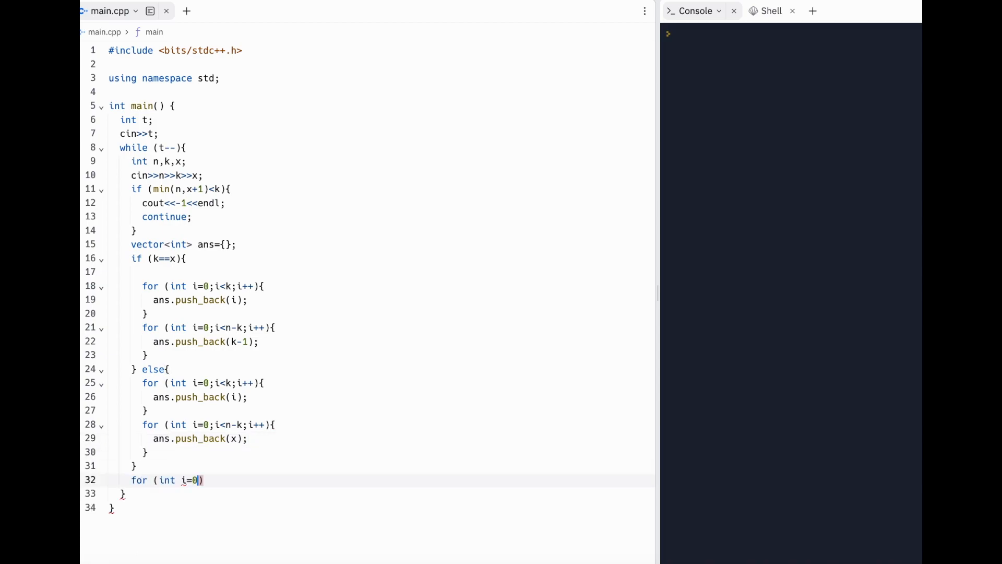
text(;i<n;i++)
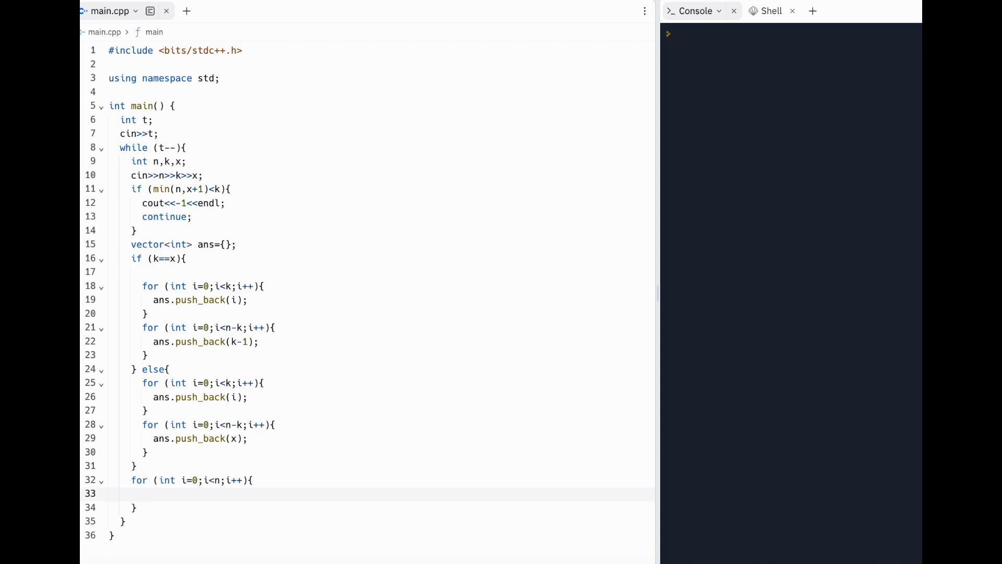
text(int)
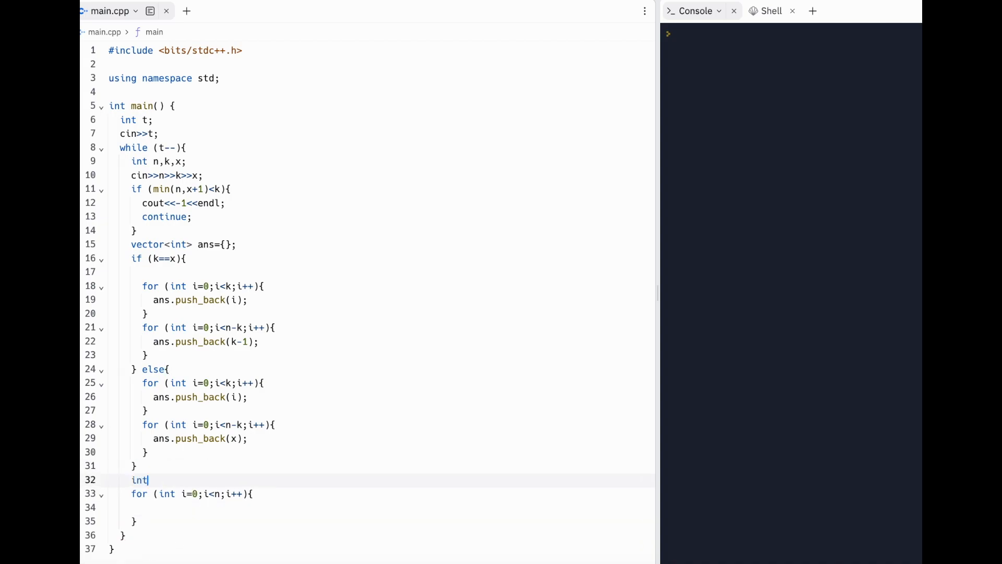
text(totSum=0;)
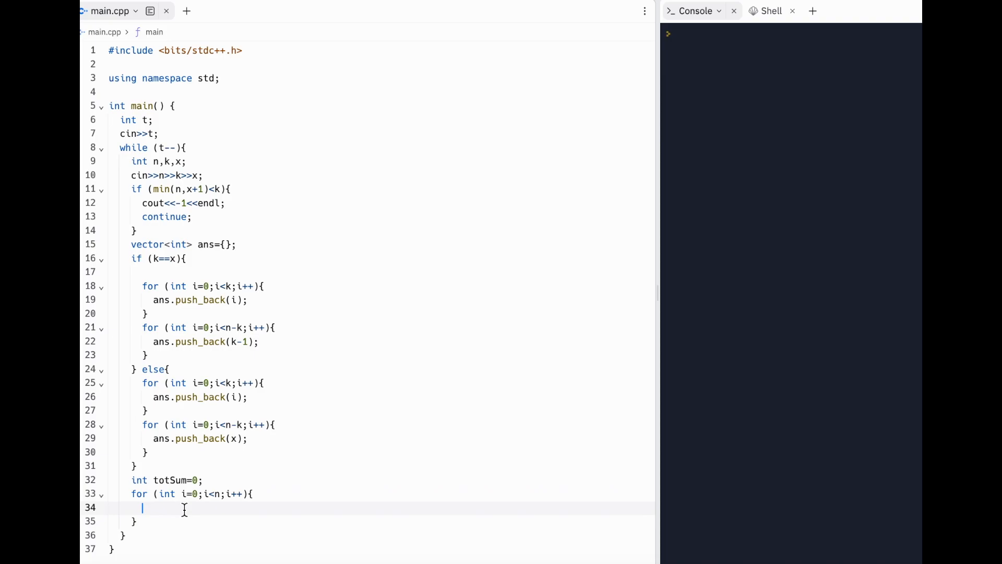
text(totSum+=ans[i];)
text(cout<<)
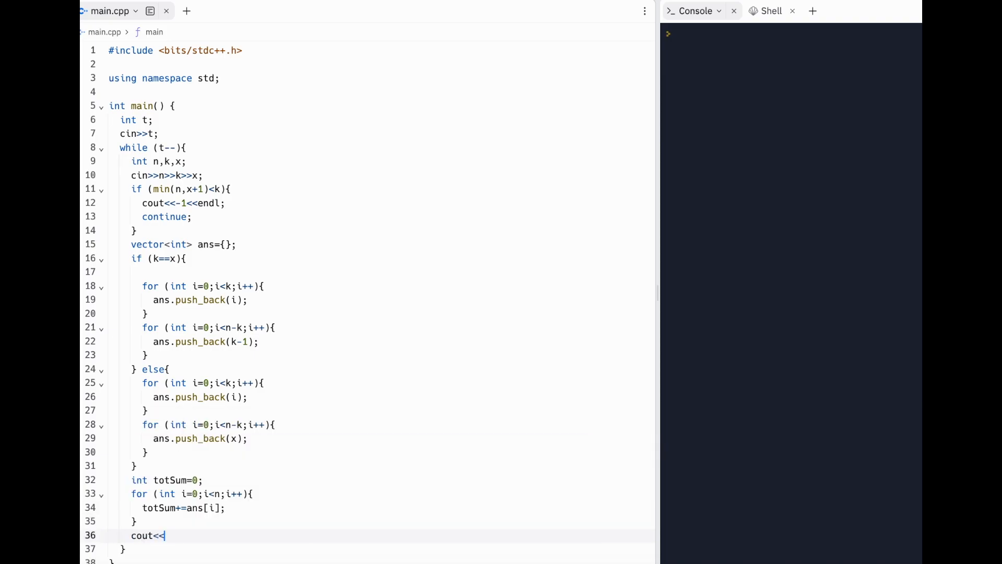
text(totSum<<endl)
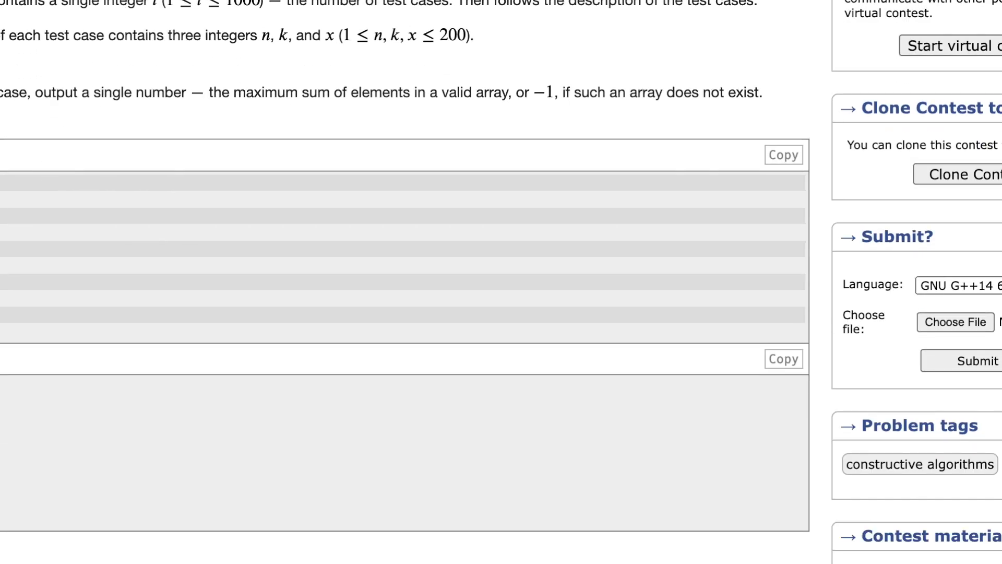
Submit the C++ solution on Codeforces for judging.
scroll(up, 3)
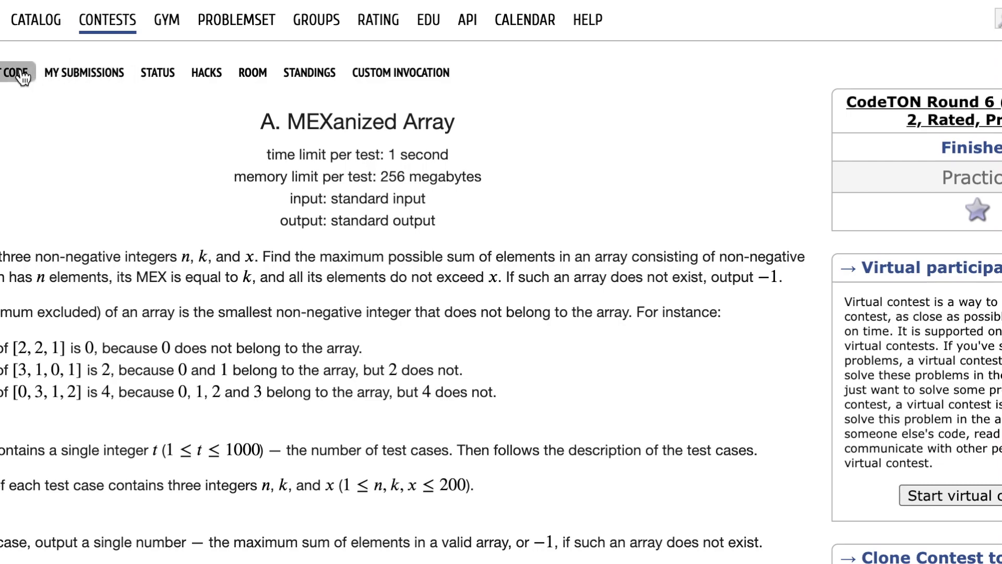
click(12, 72)
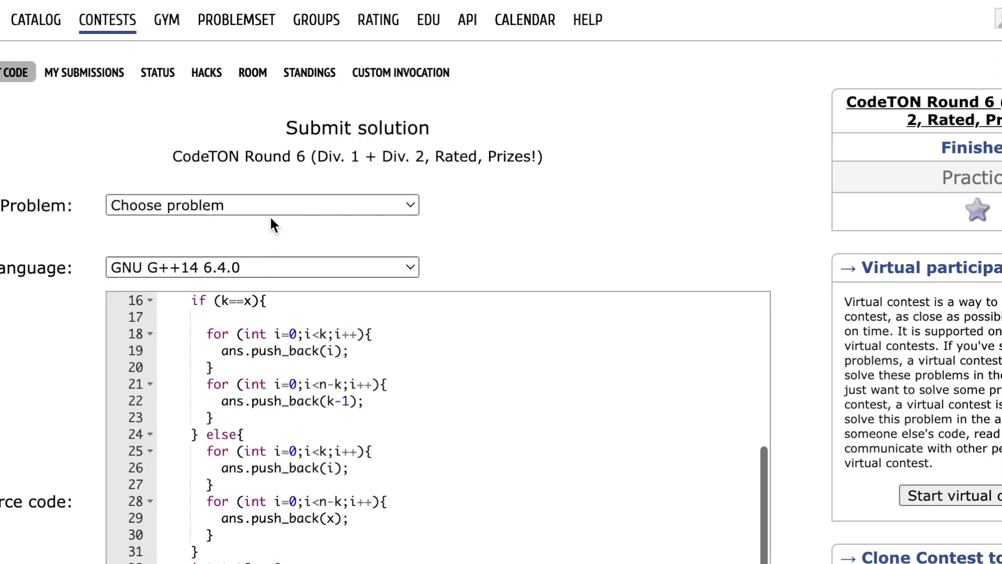
scroll(down, 3)
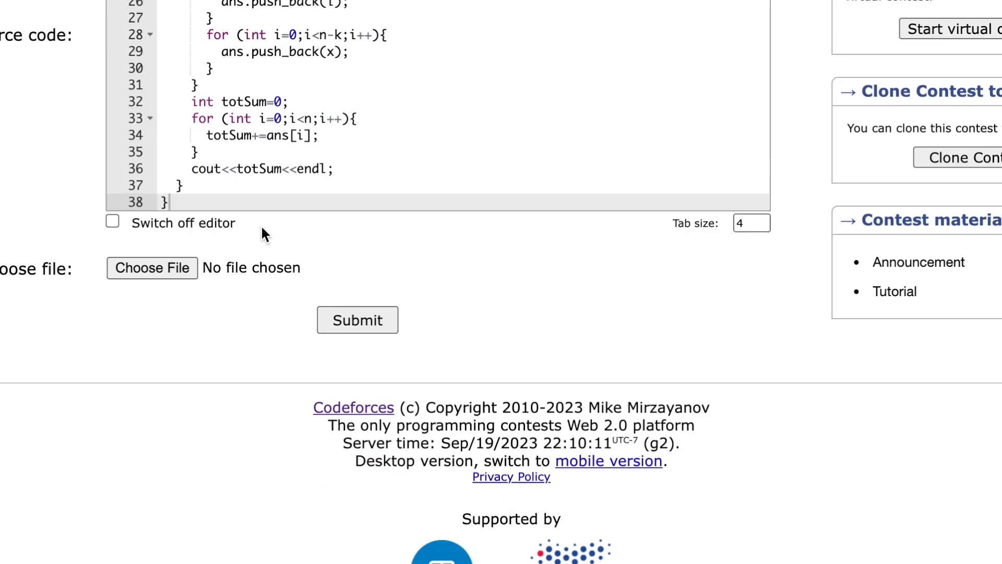
click(357, 319)
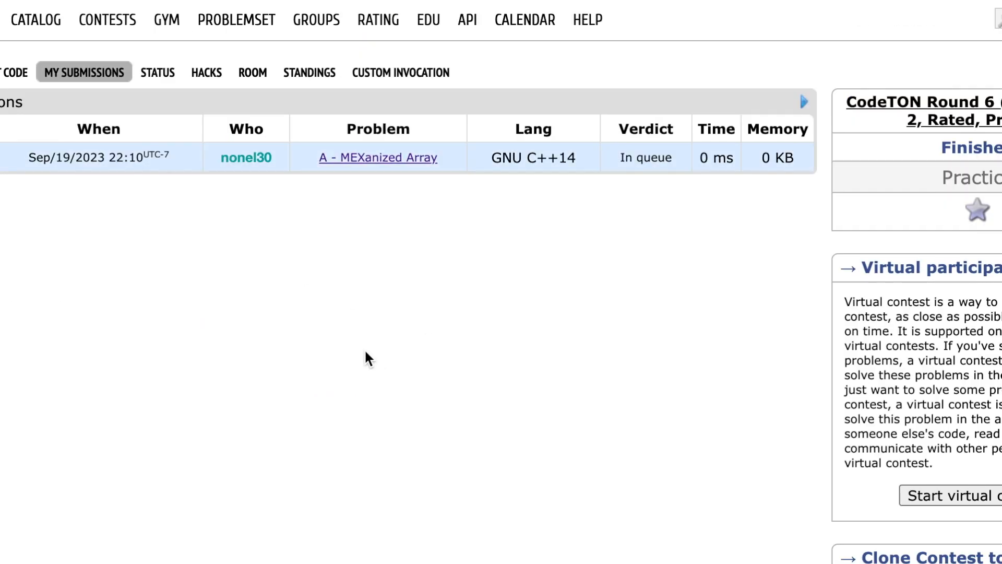